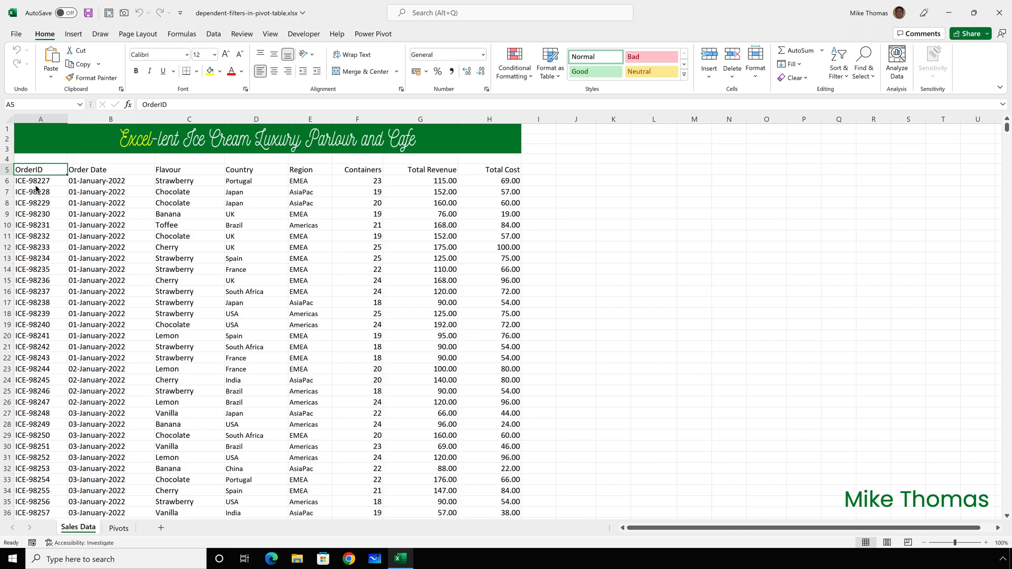
# Step: Switch to the Pivots sheet with the flavour revenue and monthly units pivot tables
pyautogui.click(119, 528)
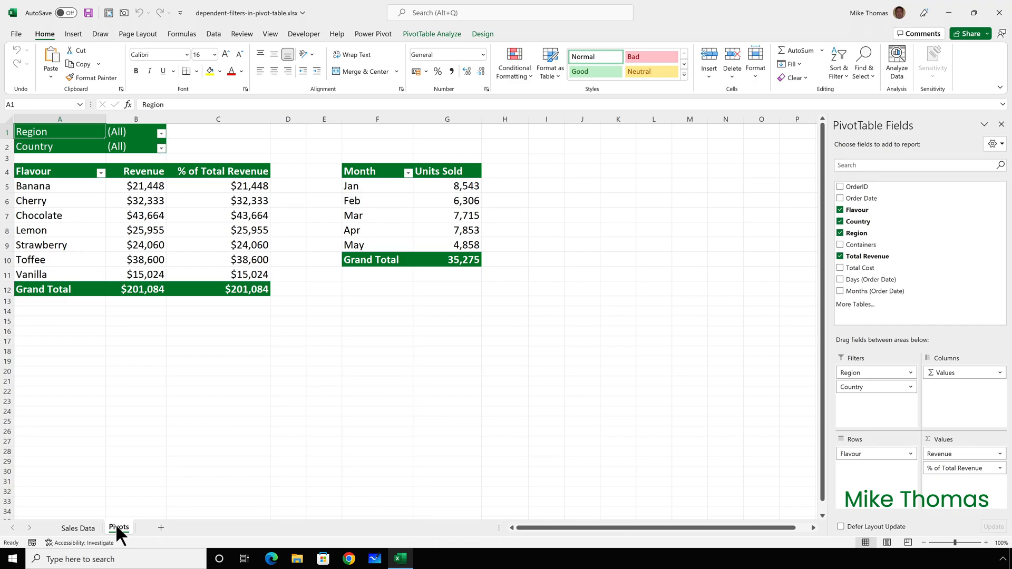
pyautogui.moveTo(126, 467)
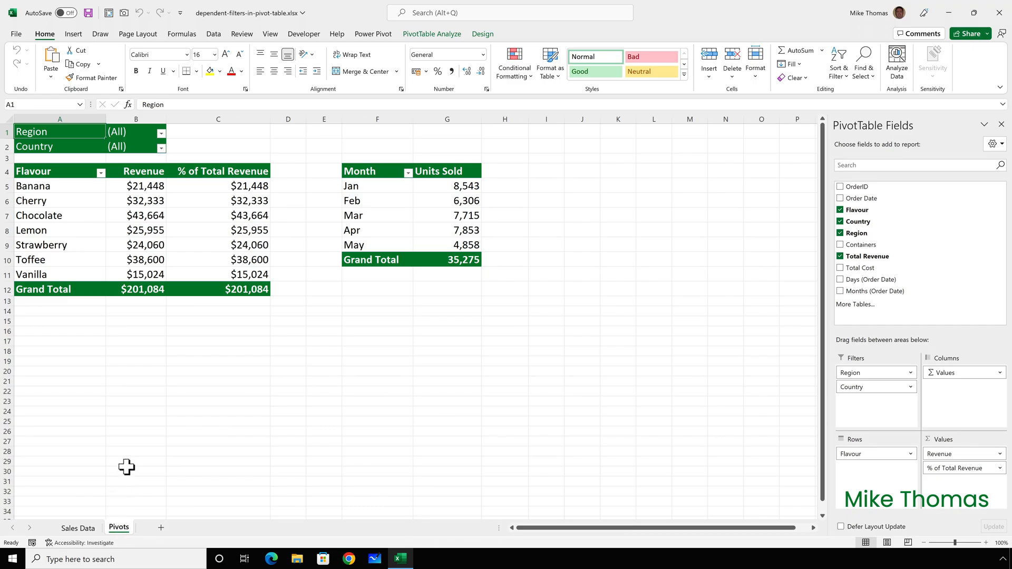
# Step: Filter the flavour revenue pivot's Region to EMEA, leaving Country at All
pyautogui.click(161, 134)
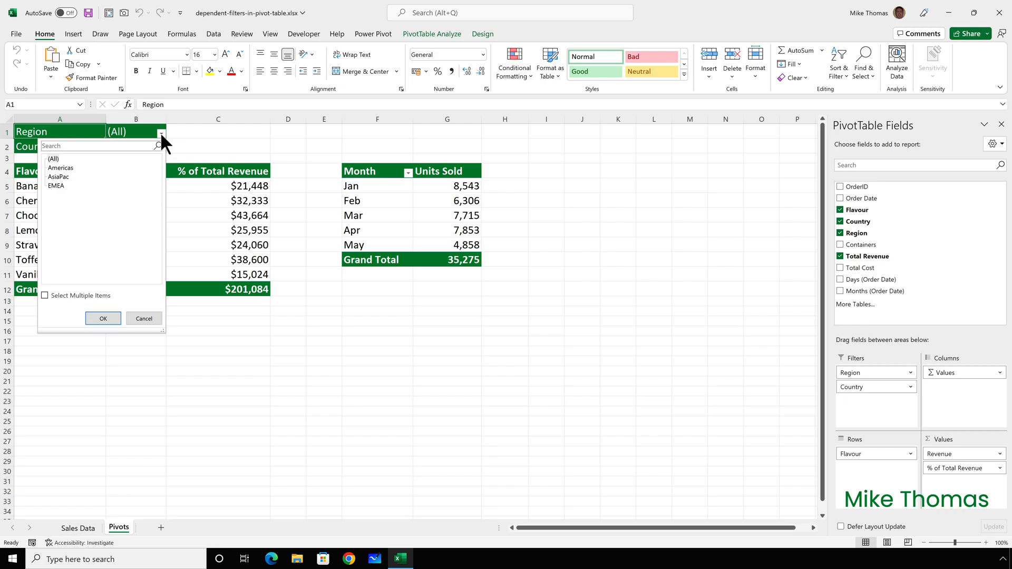
pyautogui.click(56, 186)
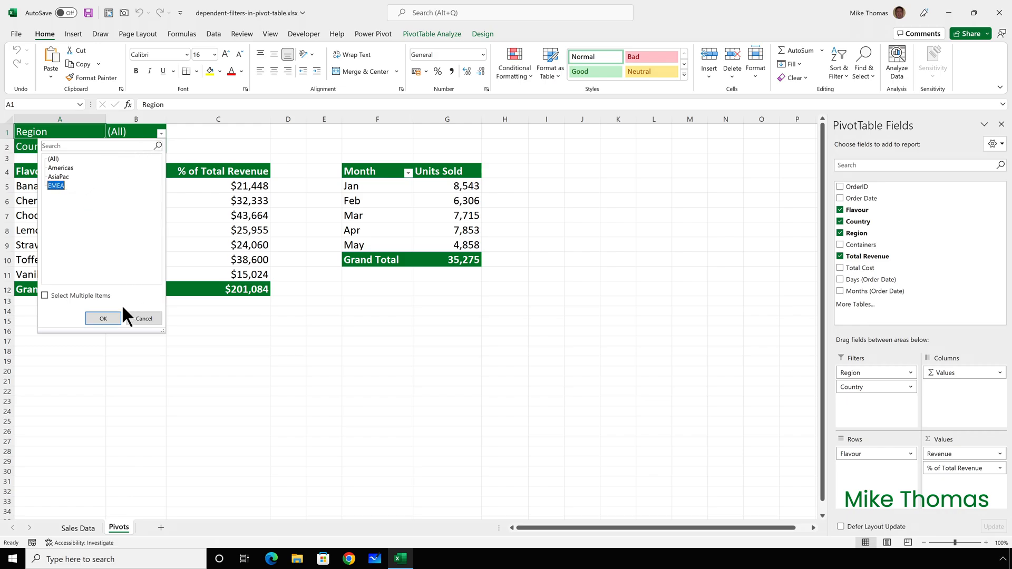
pyautogui.click(102, 319)
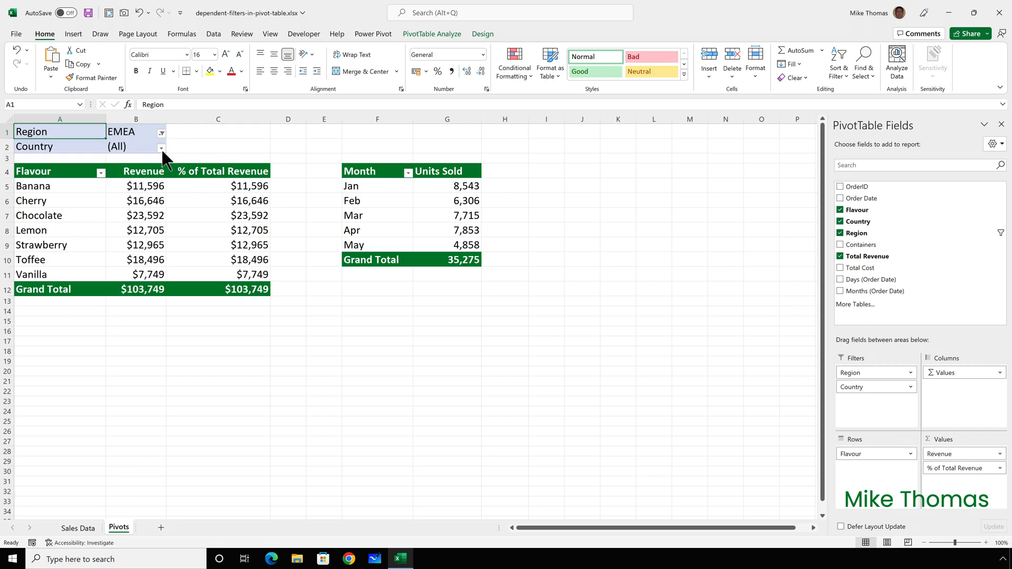
pyautogui.click(161, 148)
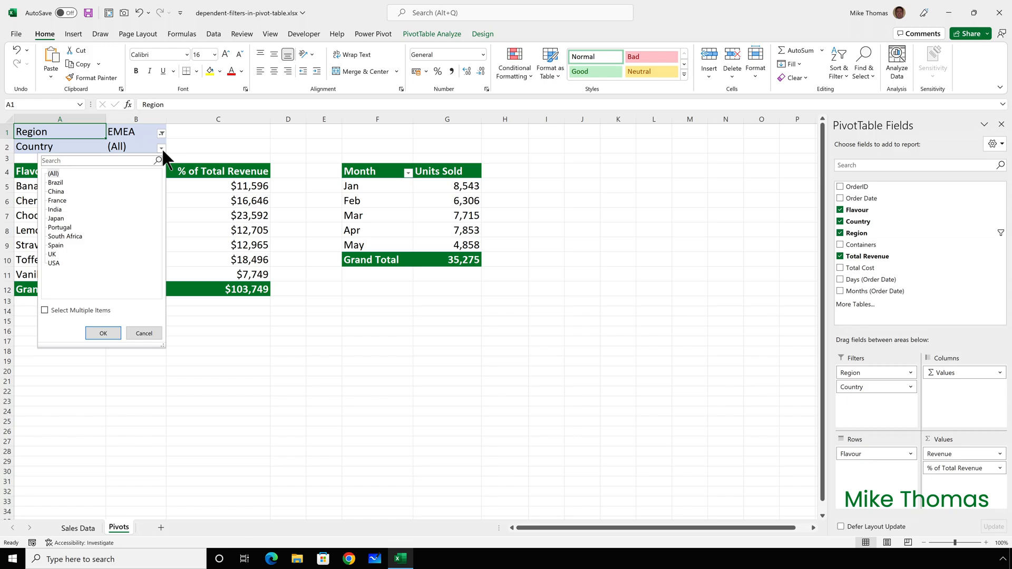
pyautogui.click(143, 334)
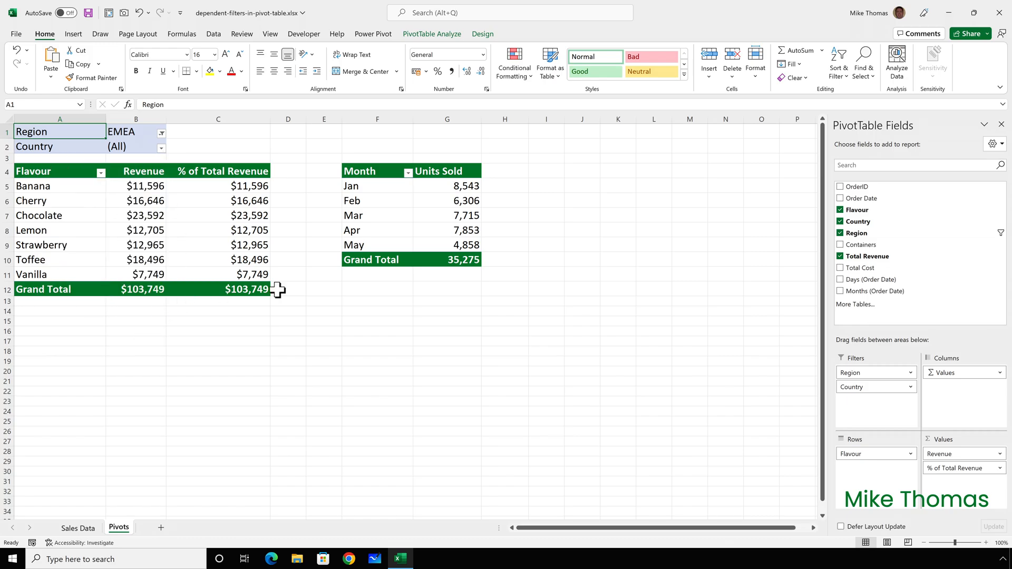
pyautogui.moveTo(710, 334)
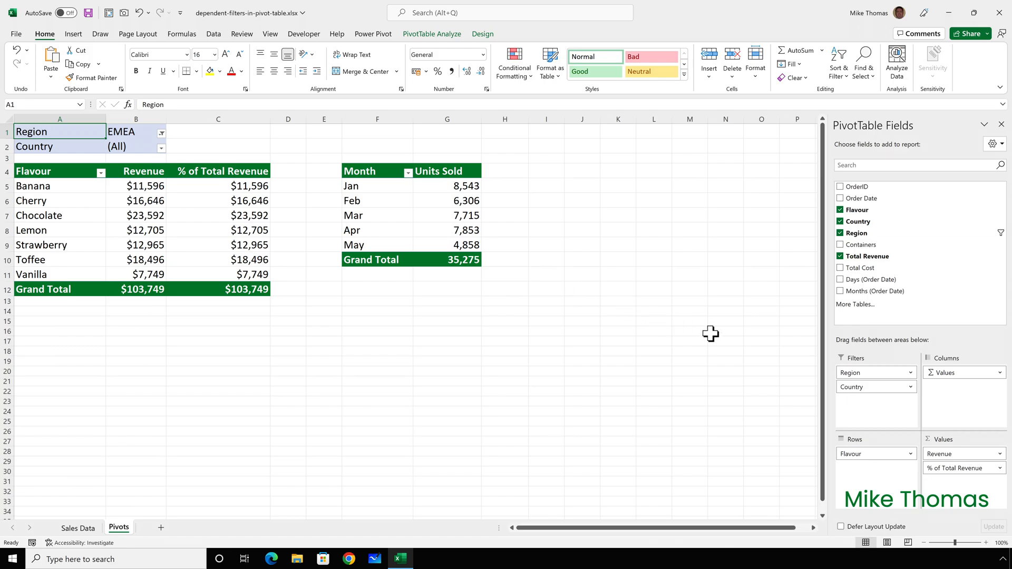
pyautogui.moveTo(875, 373)
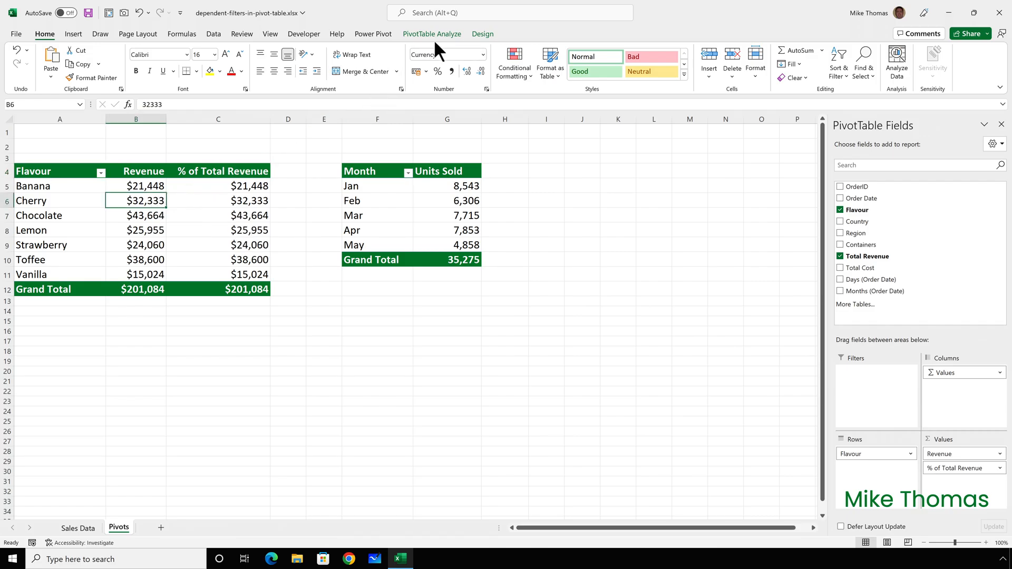
# Step: Insert Country and Region slicers for the flavour revenue pivot from PivotTable Analyze
pyautogui.click(431, 34)
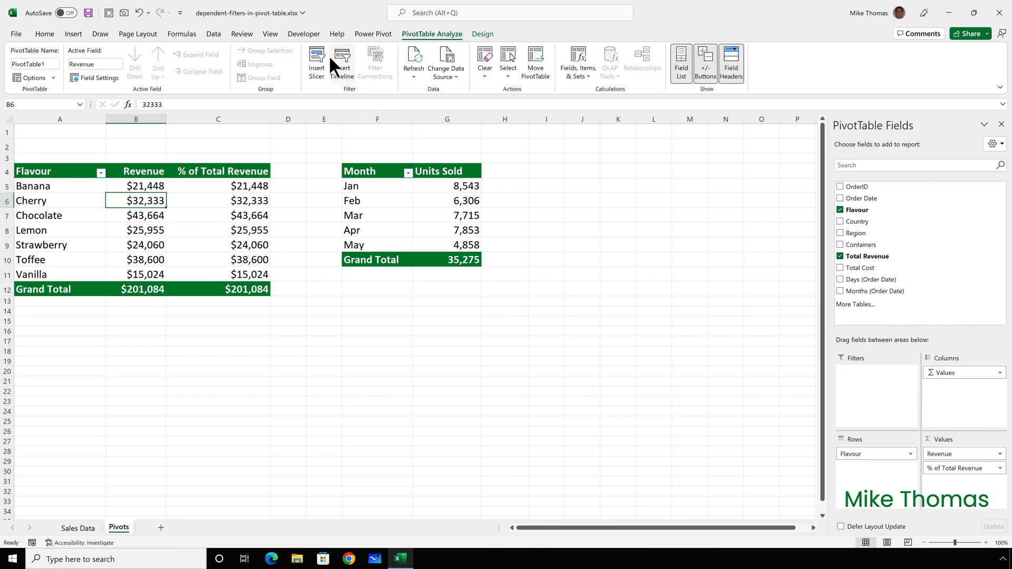
pyautogui.click(316, 61)
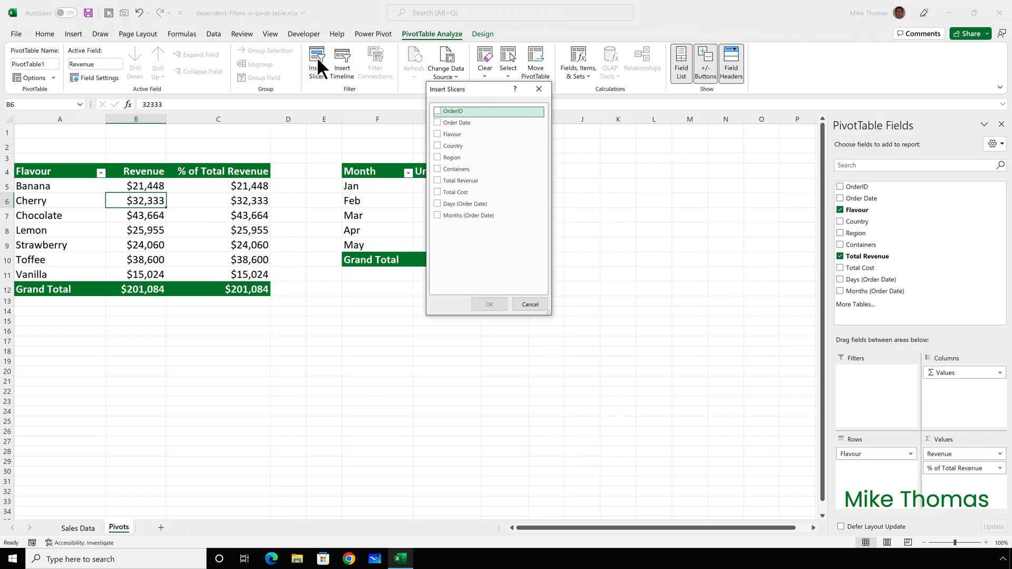
pyautogui.click(438, 145)
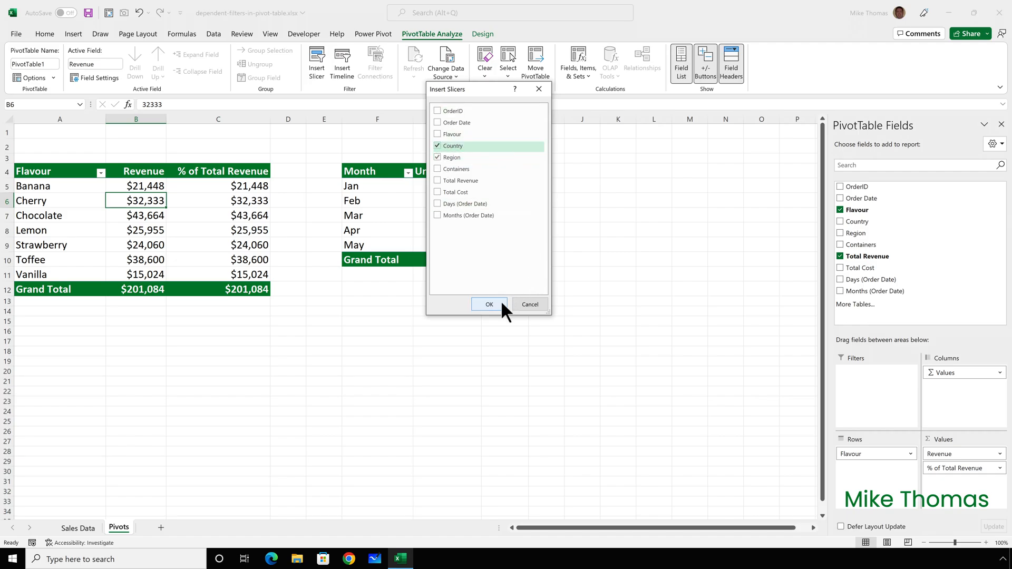
pyautogui.click(489, 304)
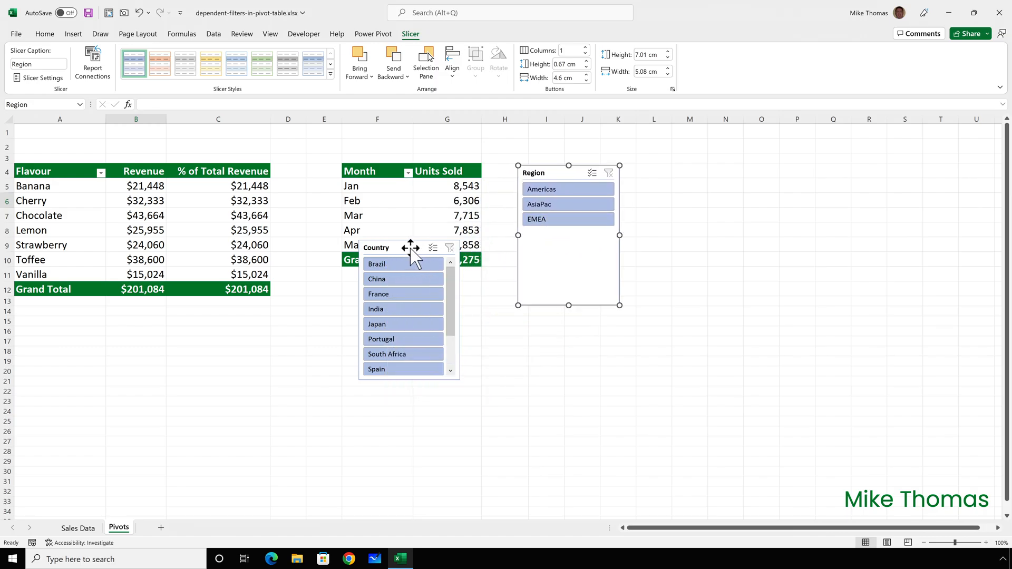
# Step: Move the Country slicer beside Region and enlarge it to show all ten countries
pyautogui.moveTo(410, 248); pyautogui.dragTo(701, 202)
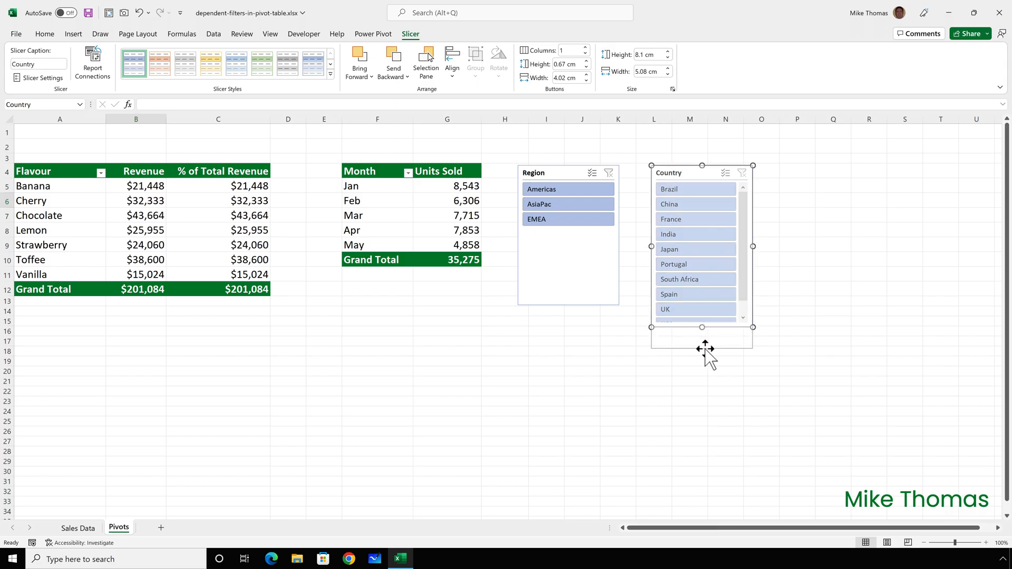
pyautogui.moveTo(701, 327); pyautogui.dragTo(701, 348)
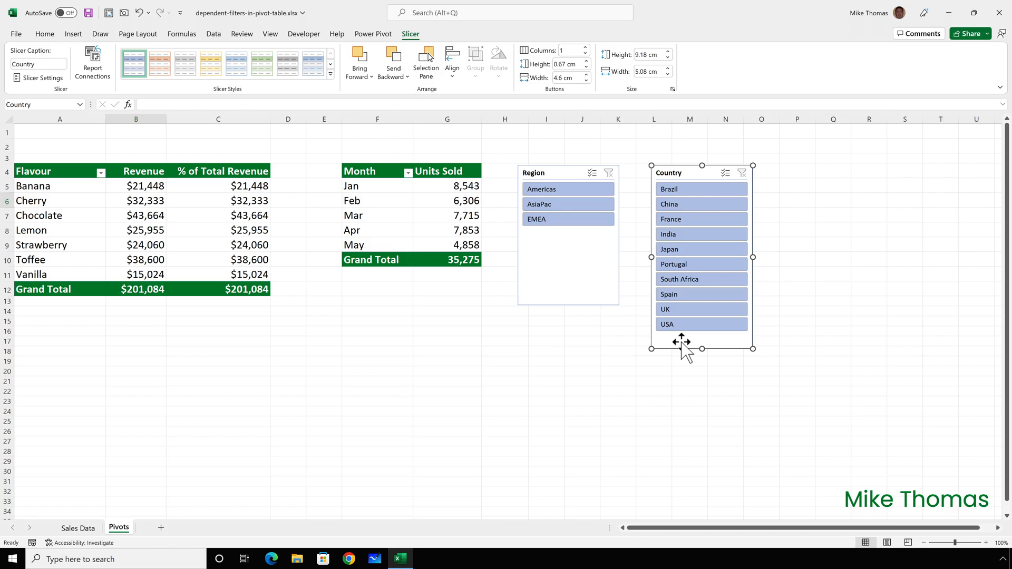
pyautogui.moveTo(682, 338)
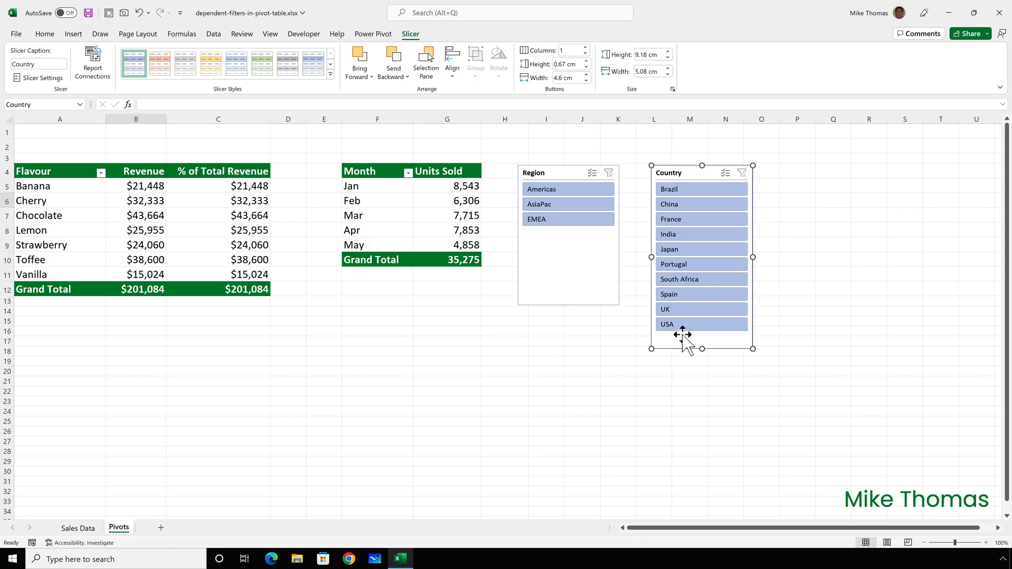
pyautogui.click(569, 173)
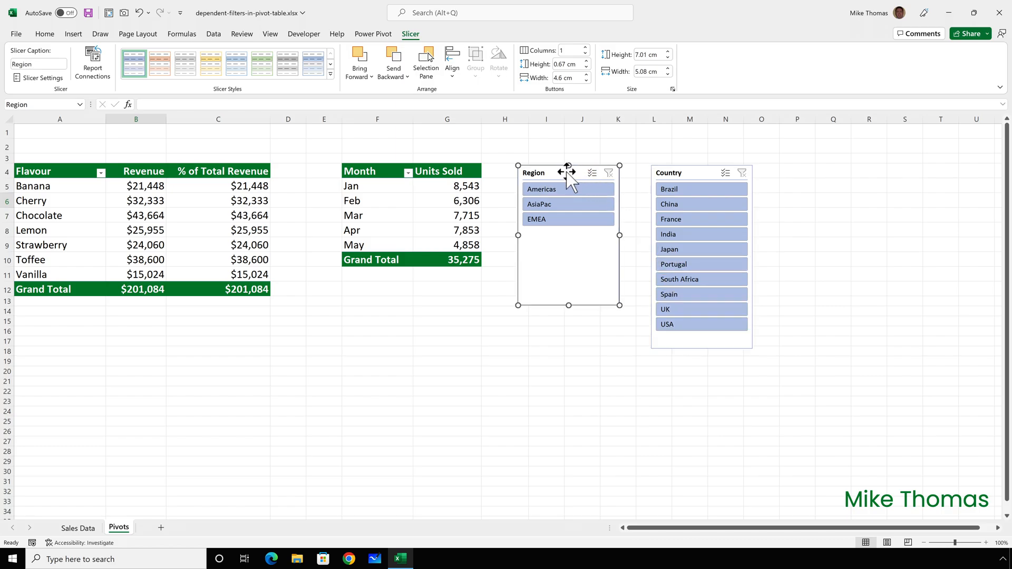
pyautogui.moveTo(411, 34)
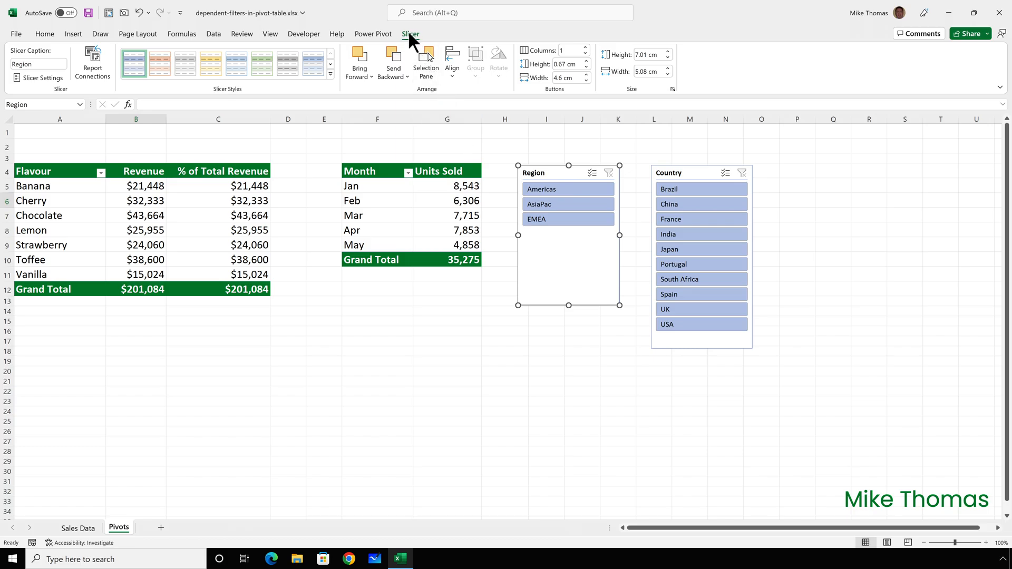
# Step: Connect the Region and Country slicers to both PivotTable1 and PivotTable2
pyautogui.click(93, 61)
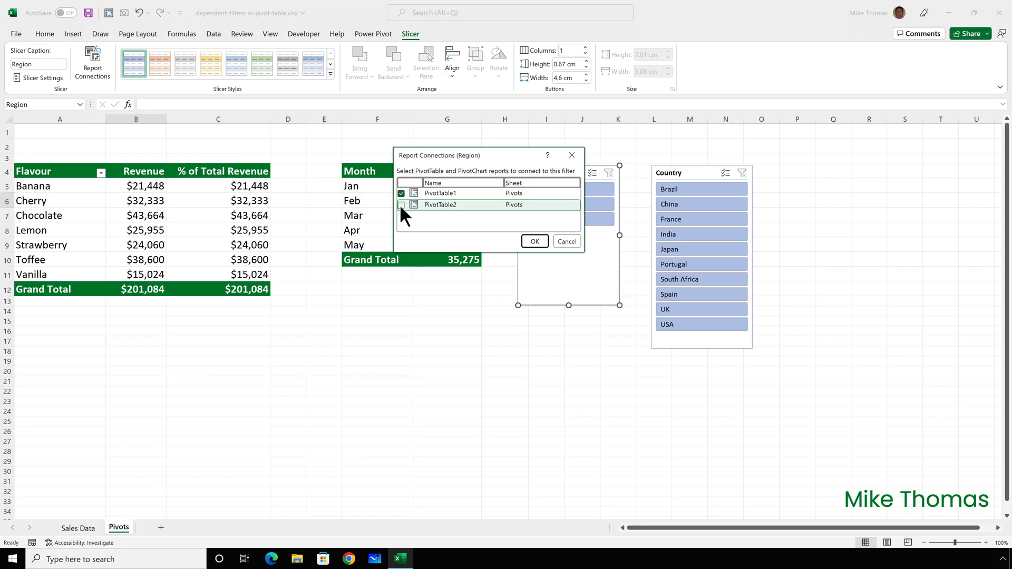
pyautogui.click(533, 241)
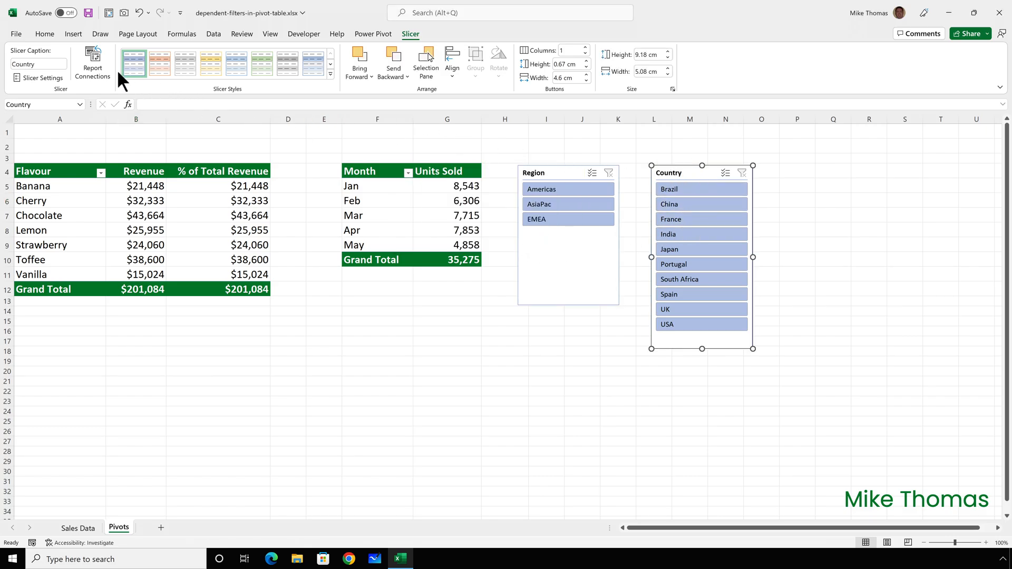
pyautogui.click(92, 62)
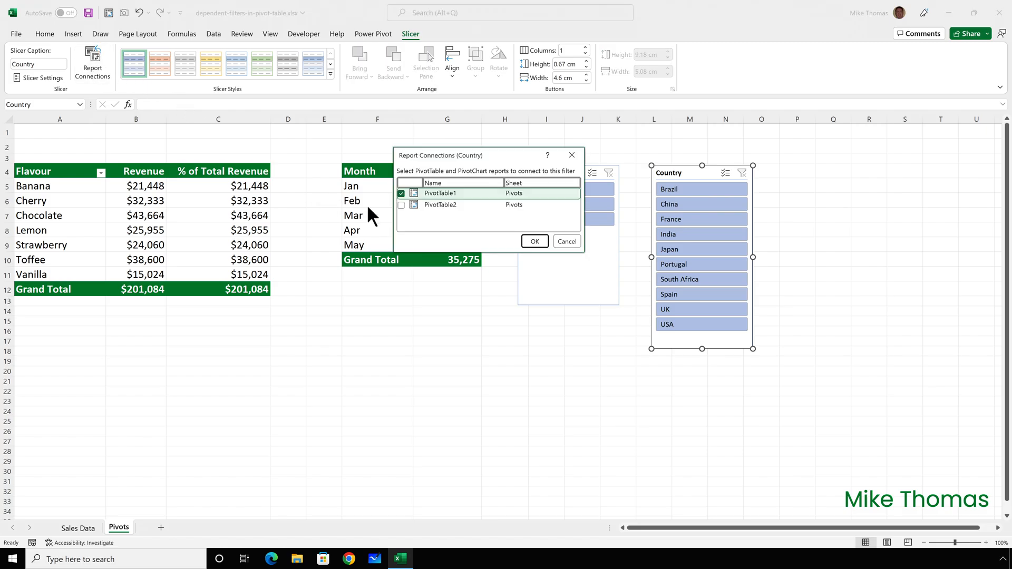
pyautogui.click(401, 205)
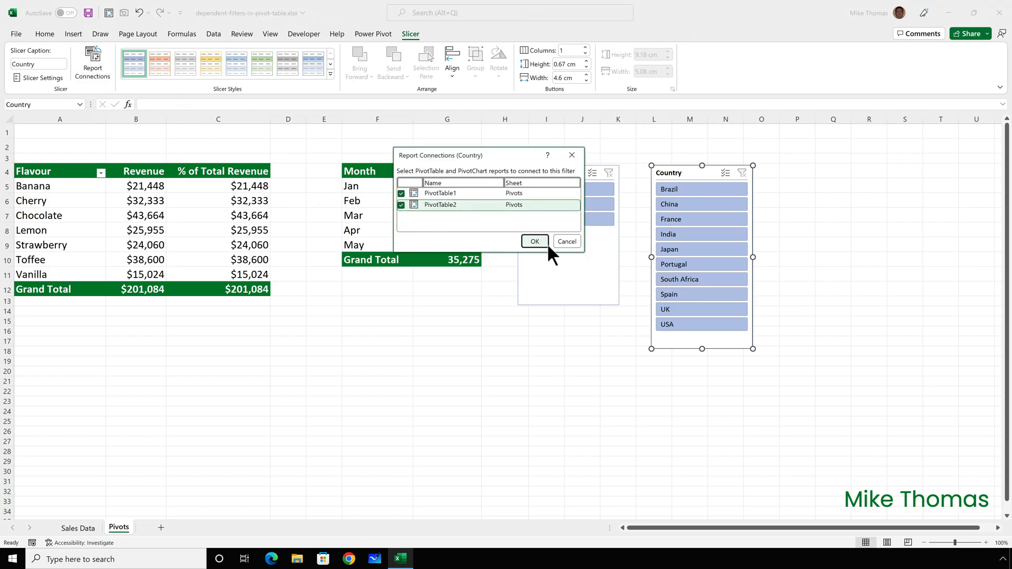
pyautogui.click(534, 241)
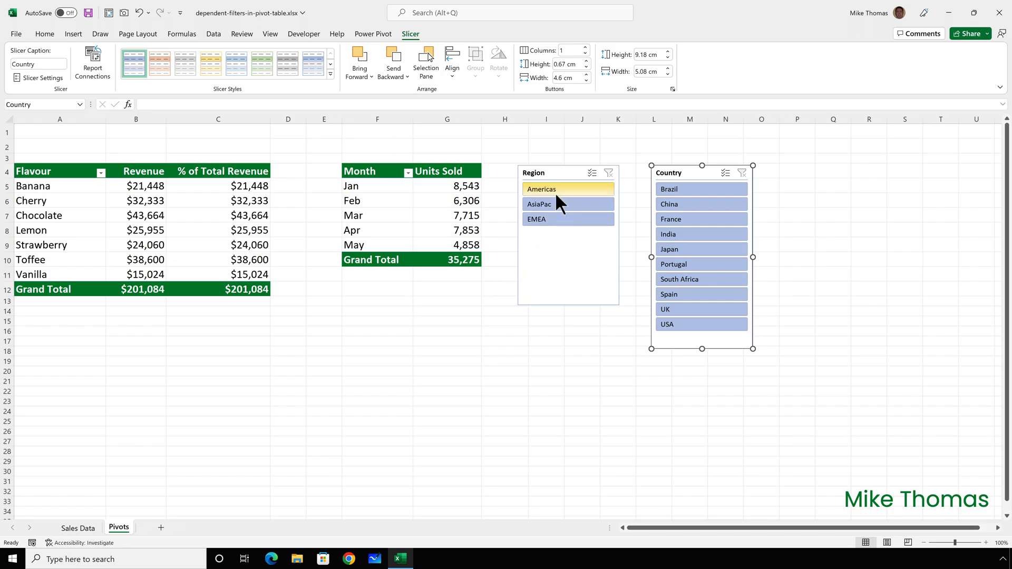
pyautogui.click(568, 189)
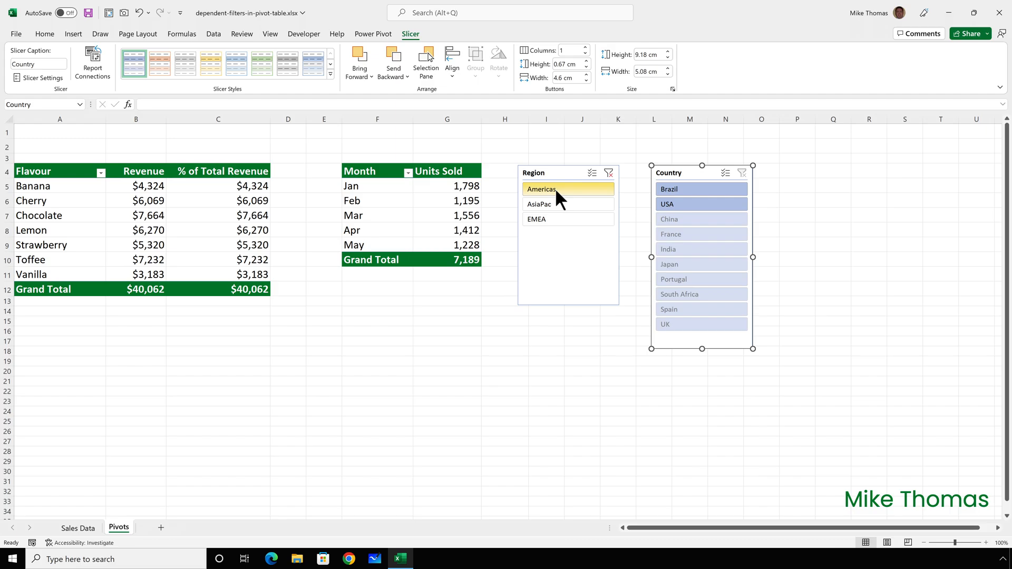
pyautogui.click(539, 204)
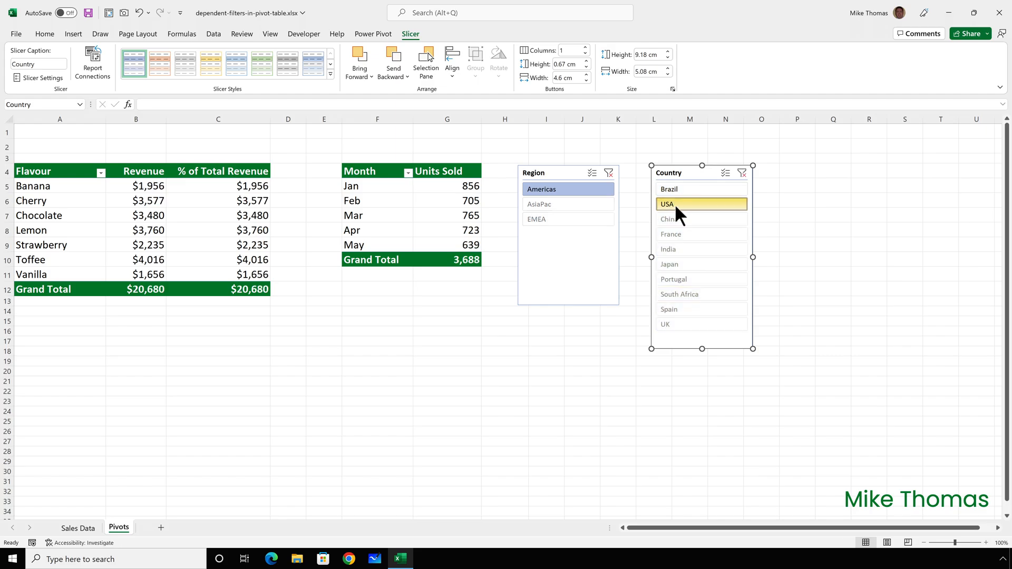
pyautogui.click(701, 204)
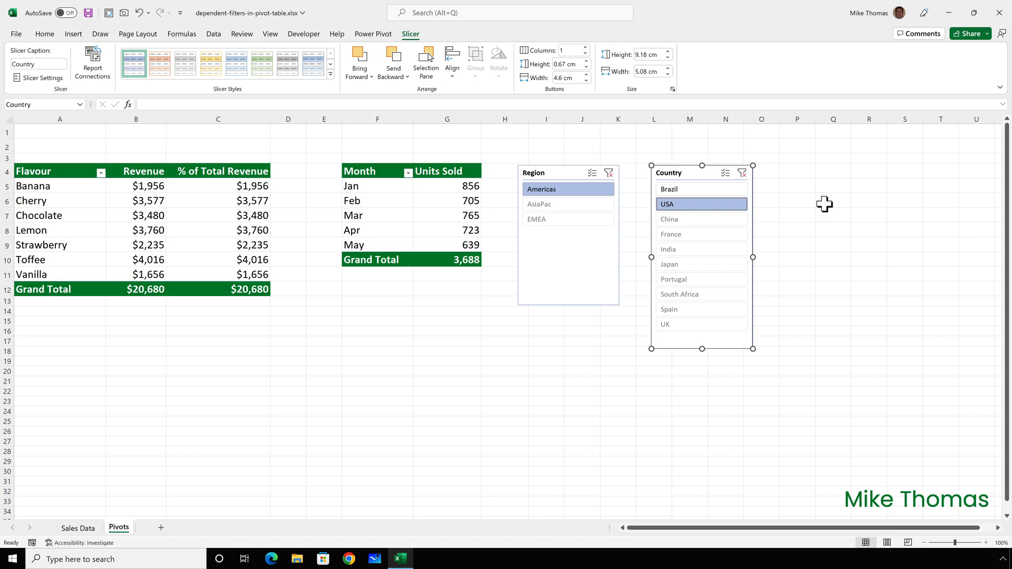
pyautogui.moveTo(825, 204)
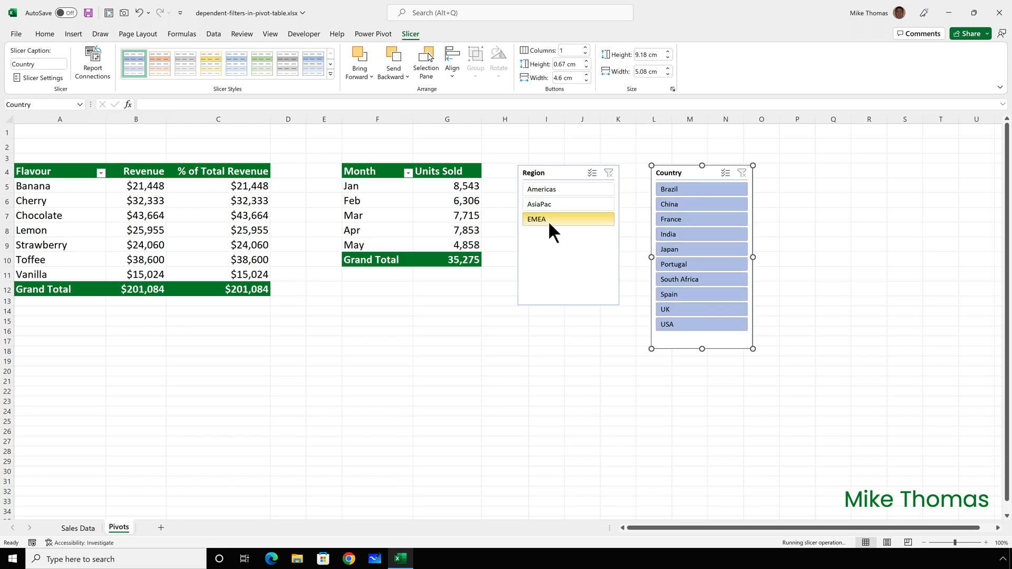
pyautogui.click(567, 219)
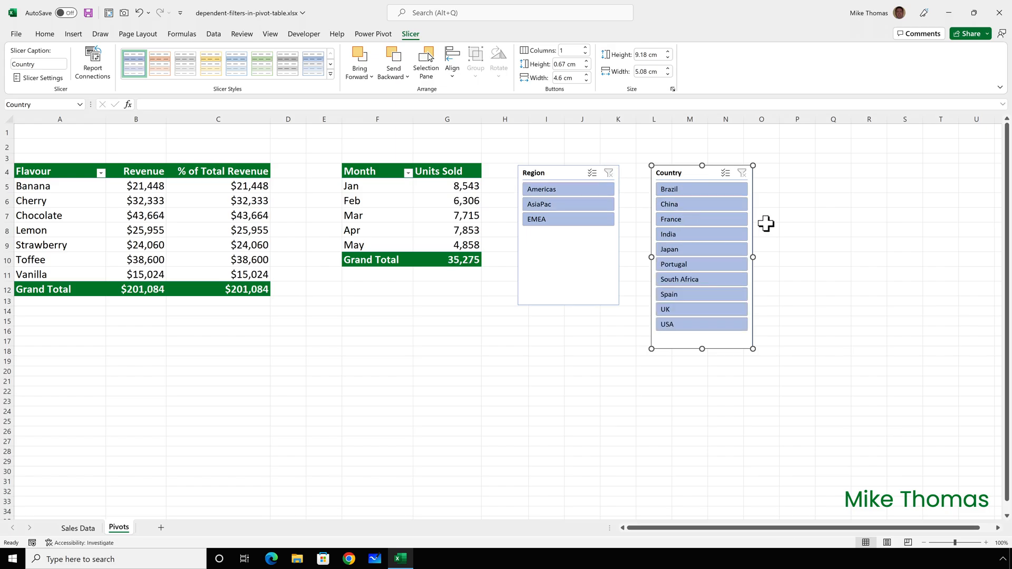
pyautogui.moveTo(762, 302)
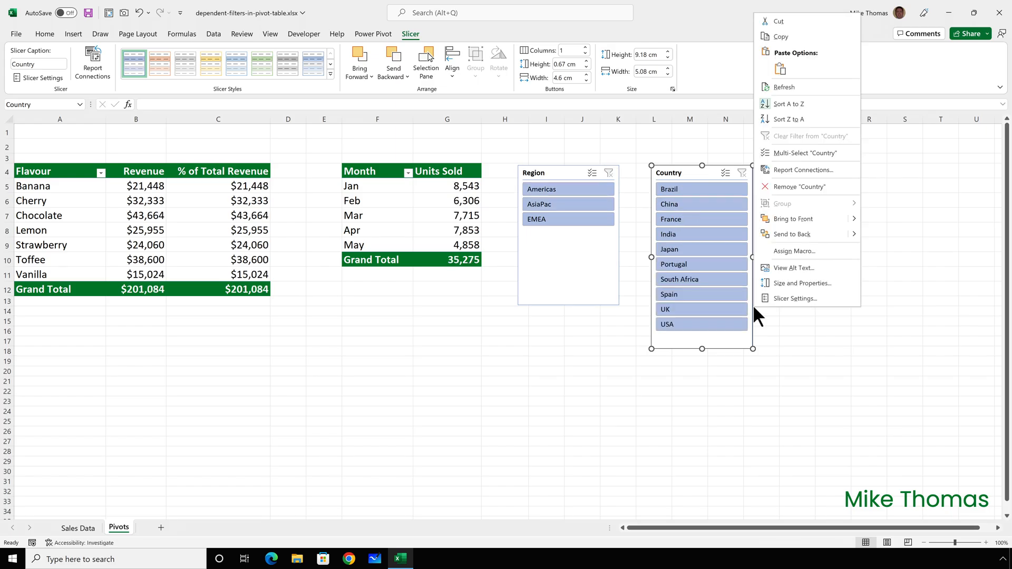
# Step: Turn on 'Hide items with no data' for the Country slicer, then test with EMEA
pyautogui.click(796, 299)
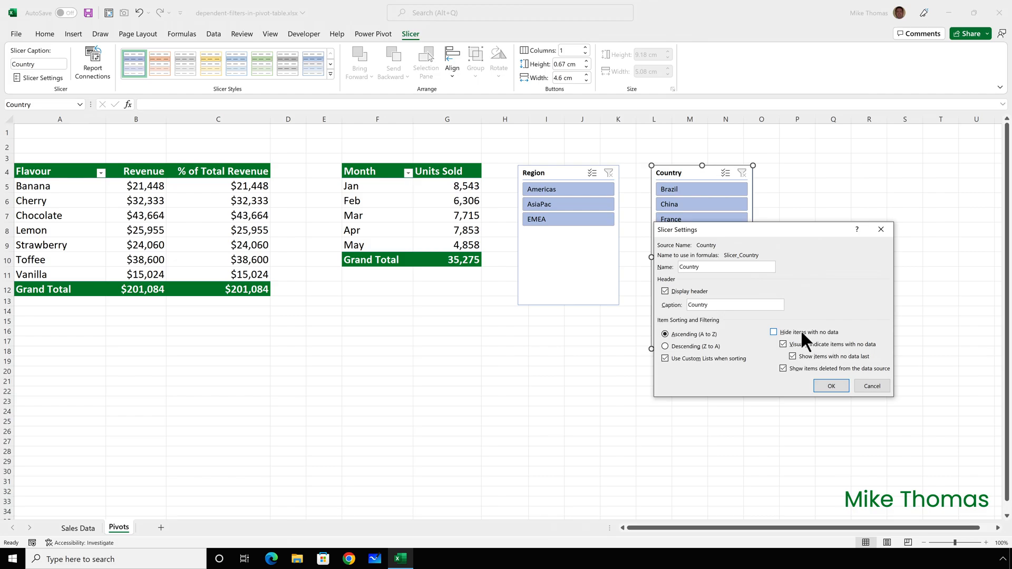
pyautogui.click(774, 332)
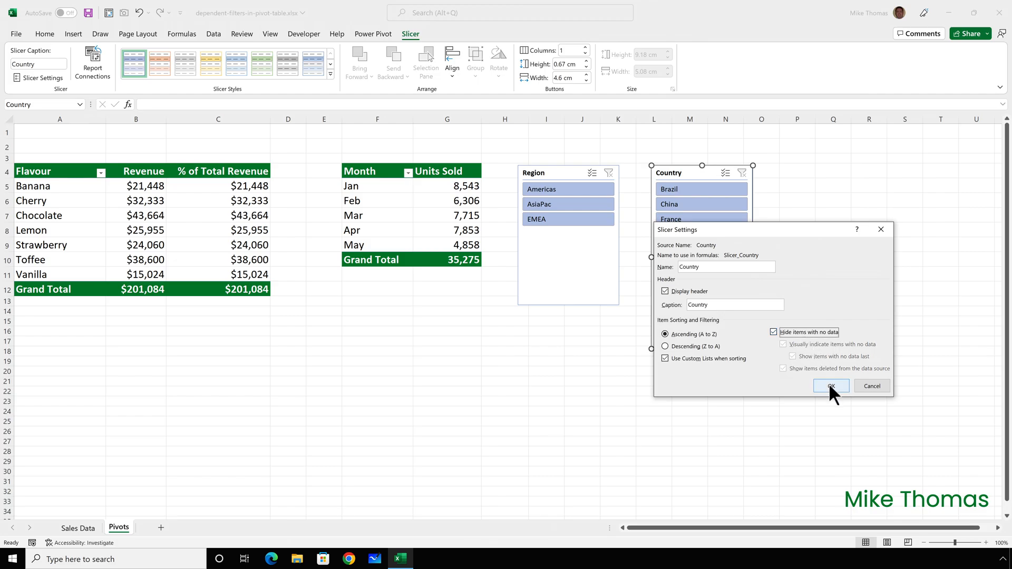
pyautogui.click(831, 386)
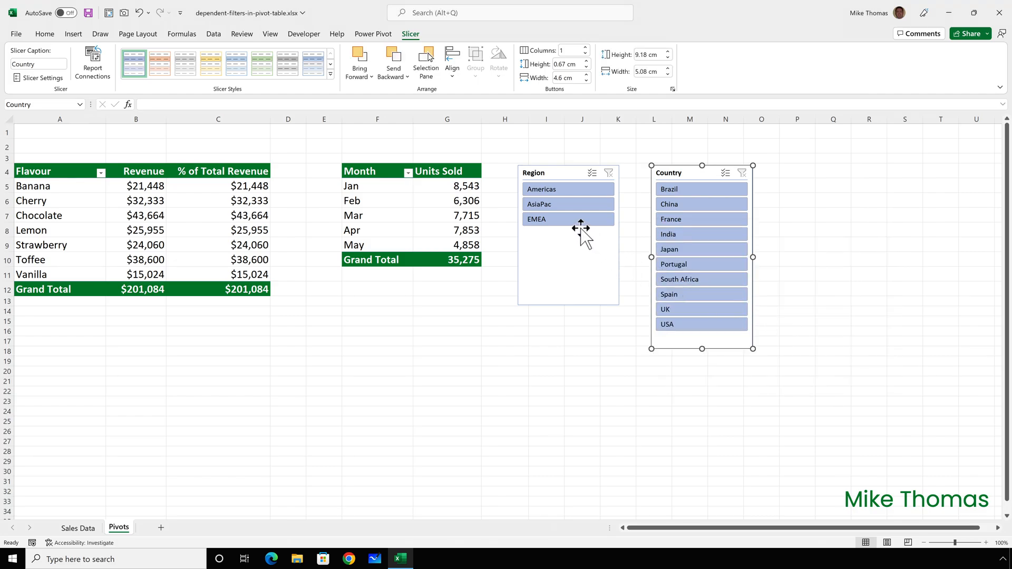
pyautogui.click(537, 219)
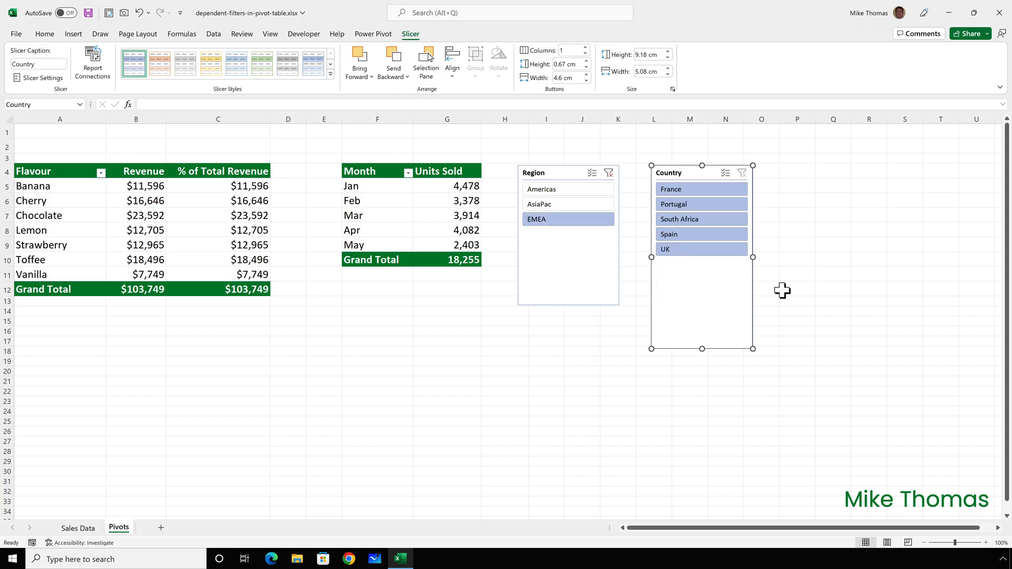
pyautogui.moveTo(618, 184)
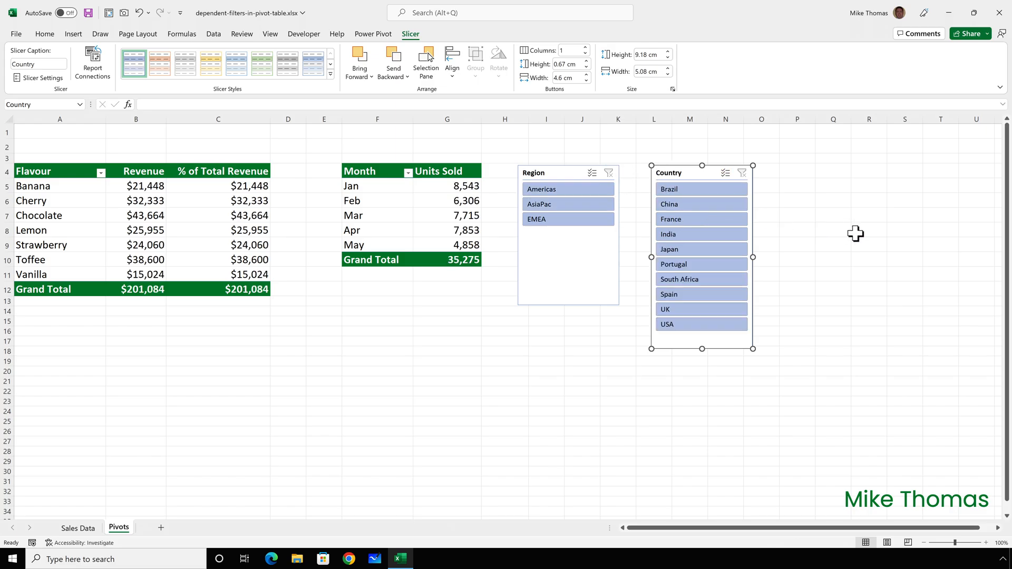
pyautogui.moveTo(783, 240)
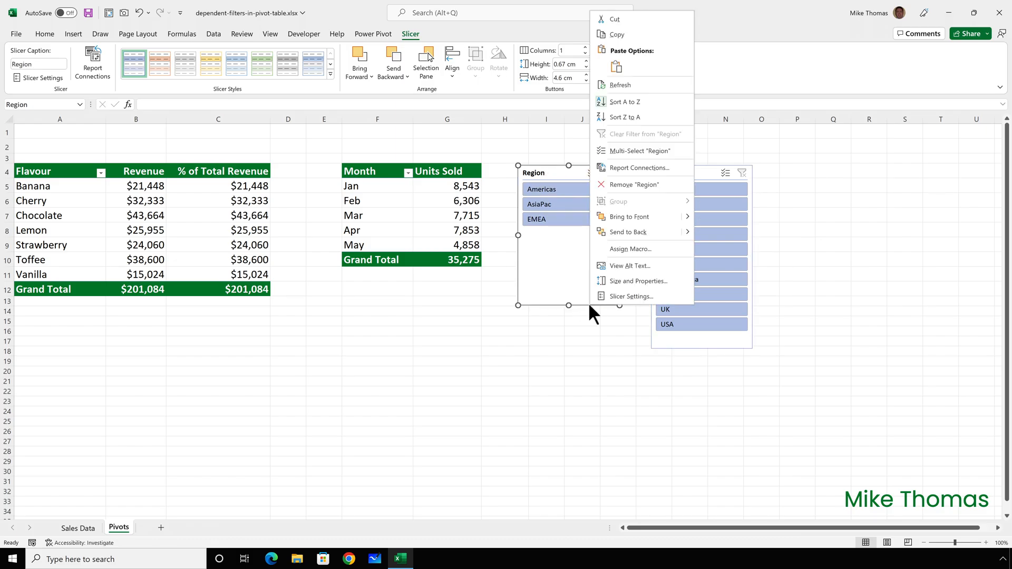
# Step: Turn on 'Hide items with no data' for the Region slicer, then select AsiaPac
pyautogui.click(632, 297)
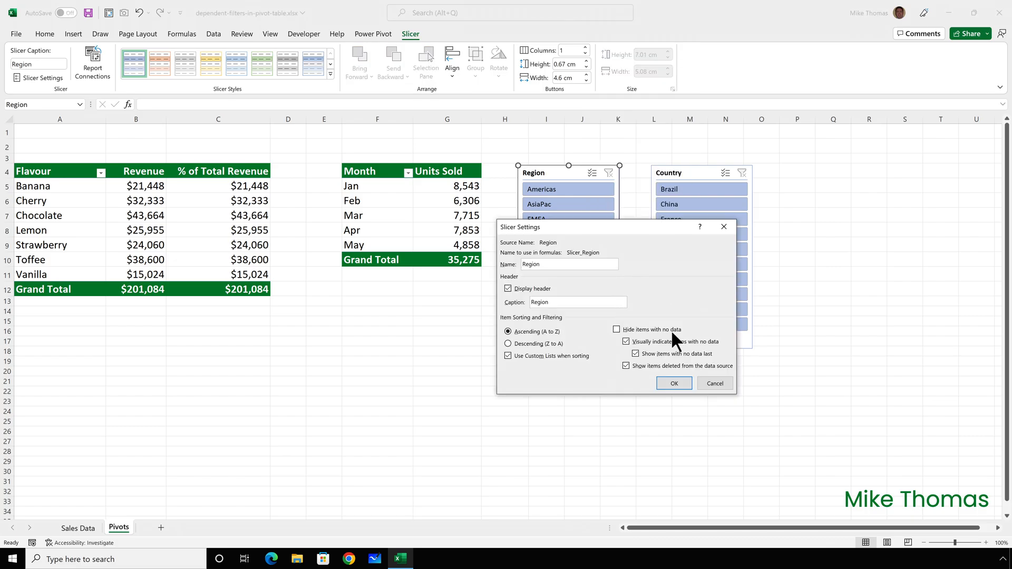
pyautogui.click(616, 329)
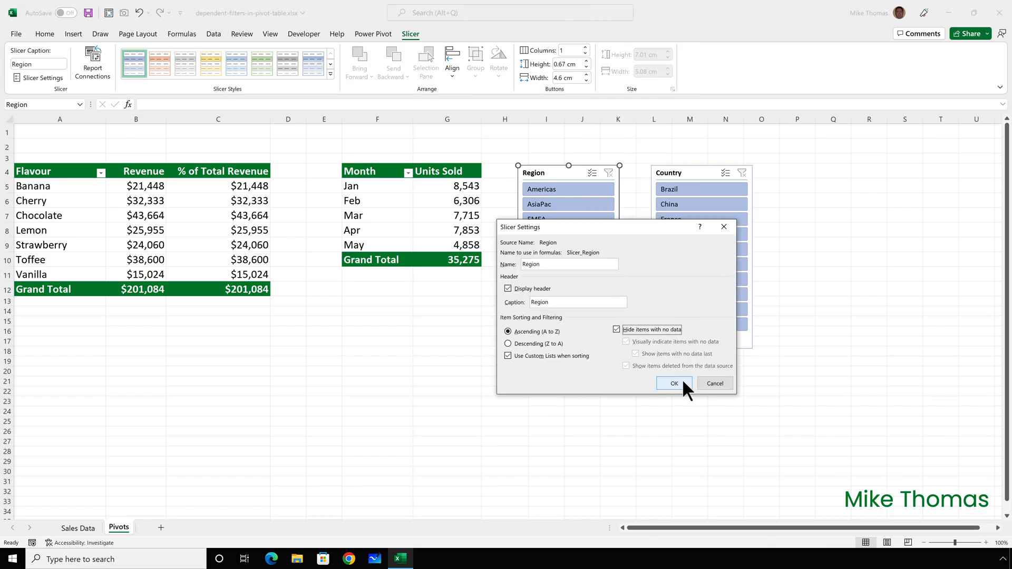
pyautogui.click(673, 384)
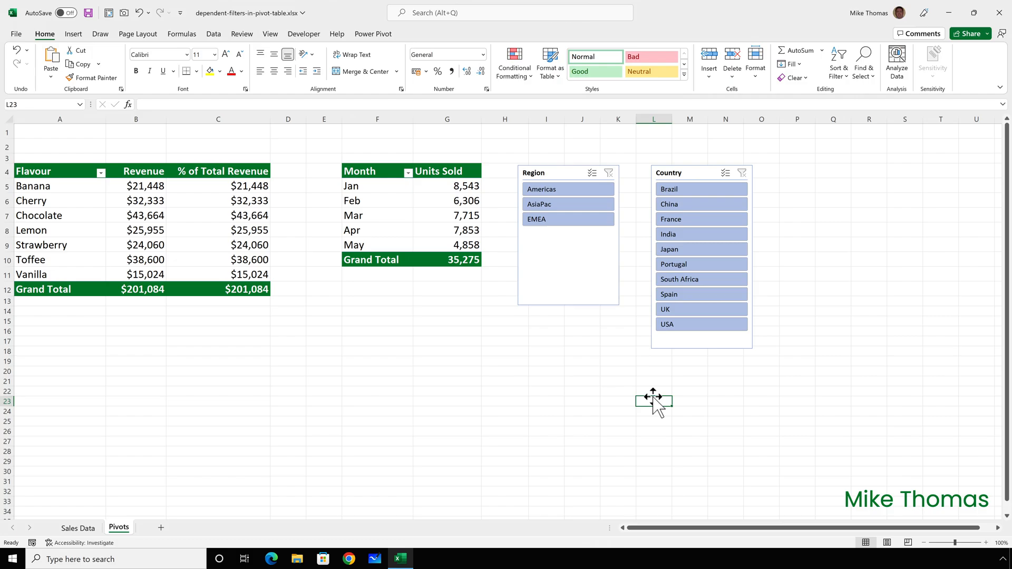
pyautogui.moveTo(610, 266)
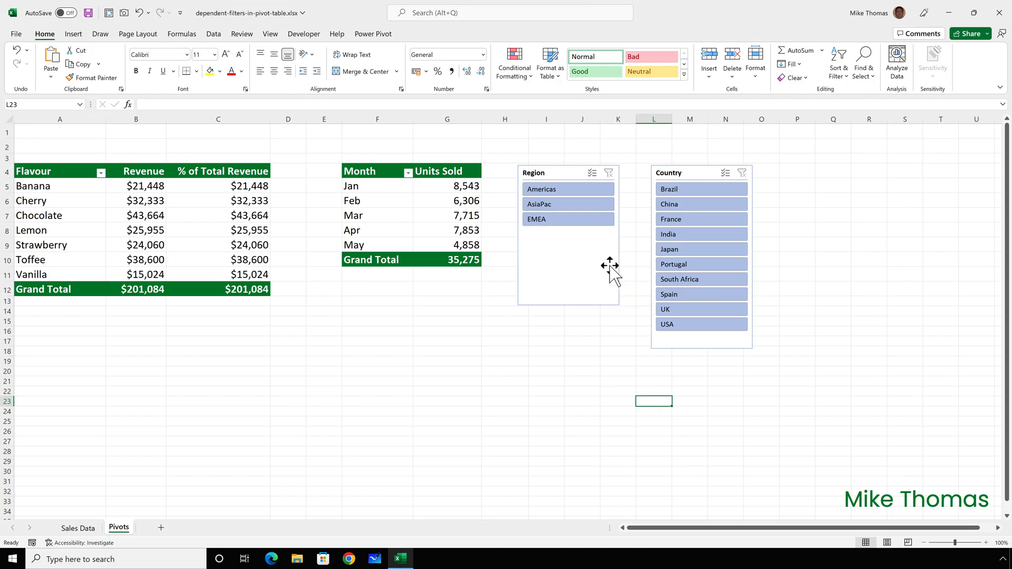
pyautogui.click(568, 204)
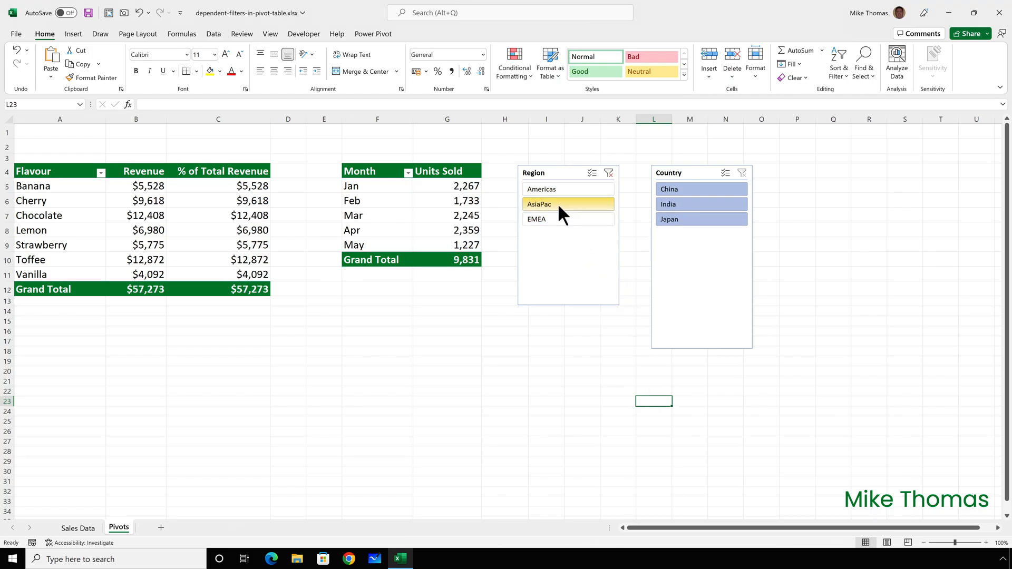
pyautogui.moveTo(728, 178)
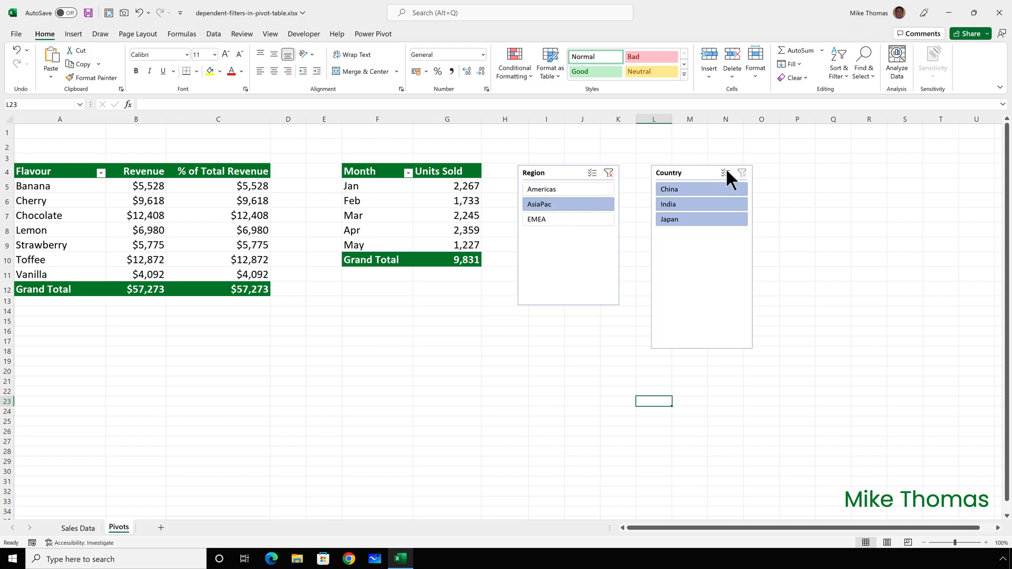